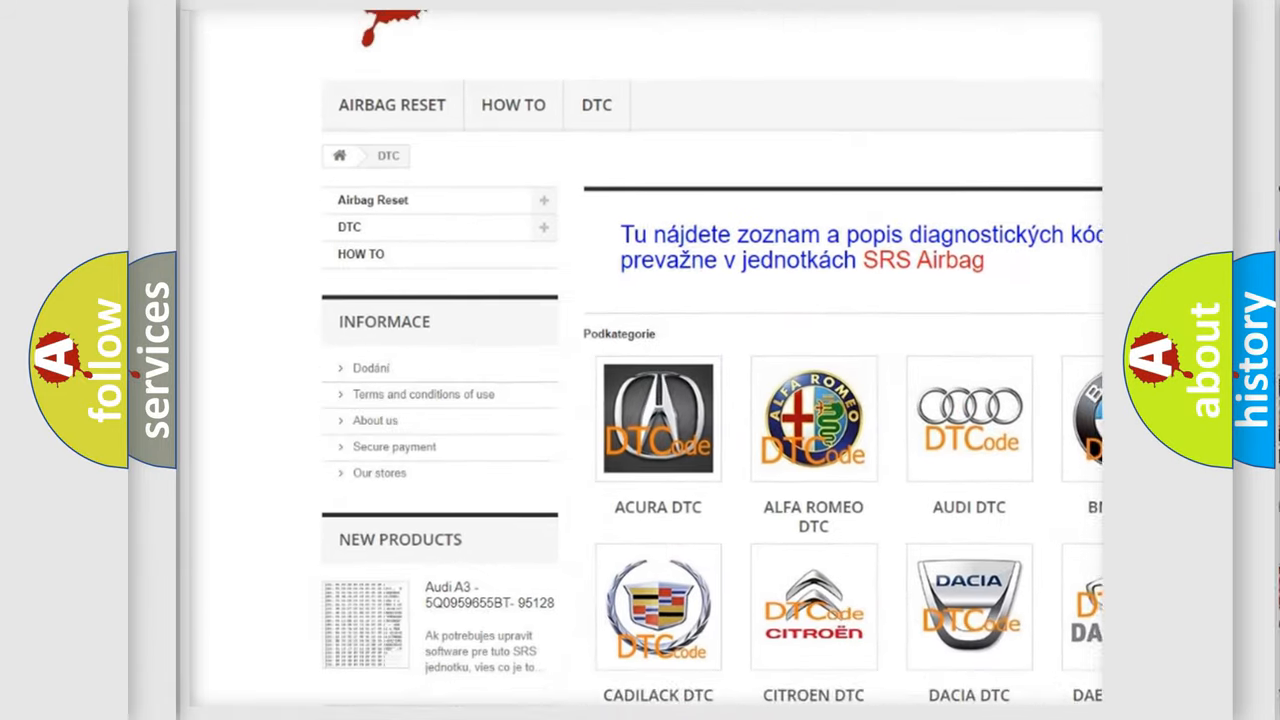
scroll("down", 3)
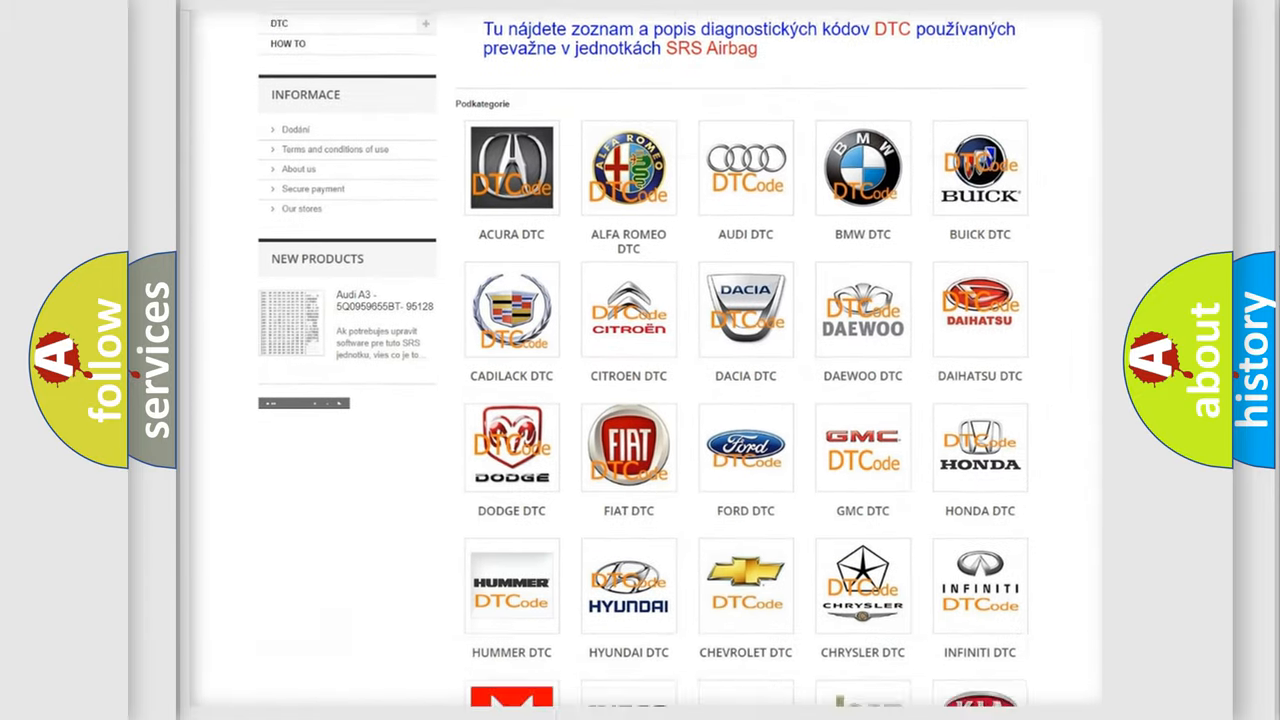
scroll("down", 3)
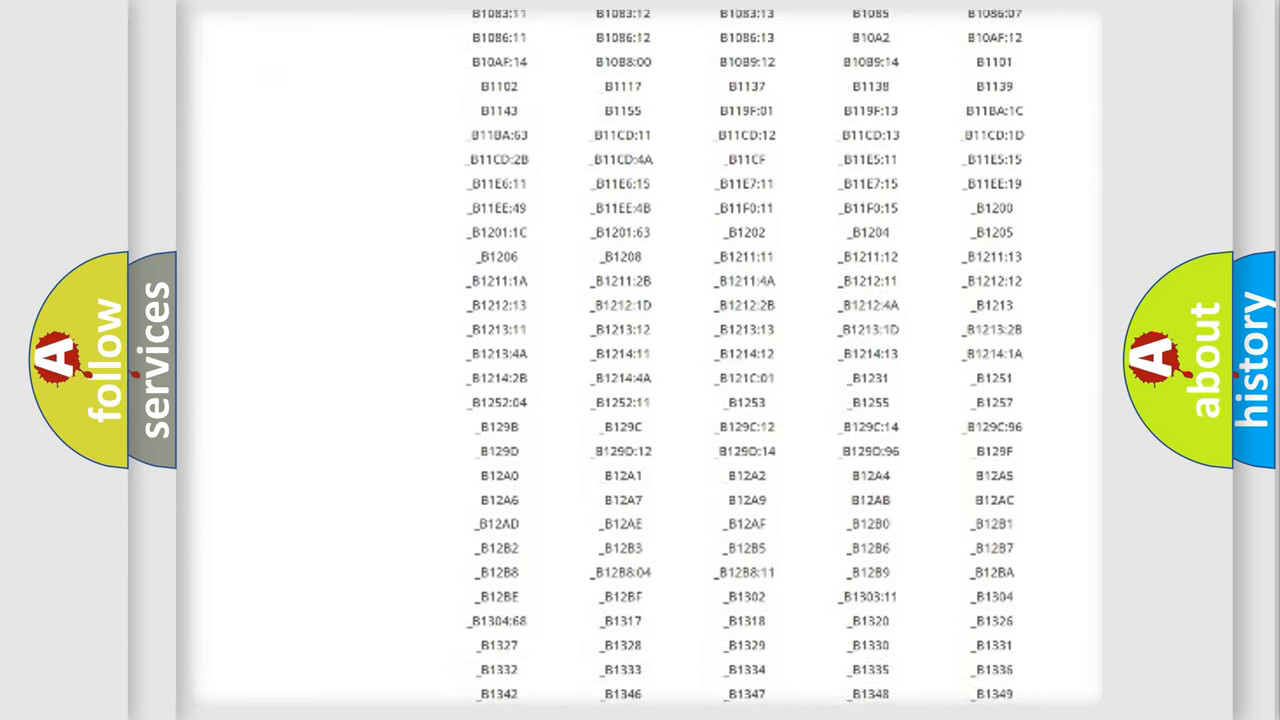
scroll("down", 3)
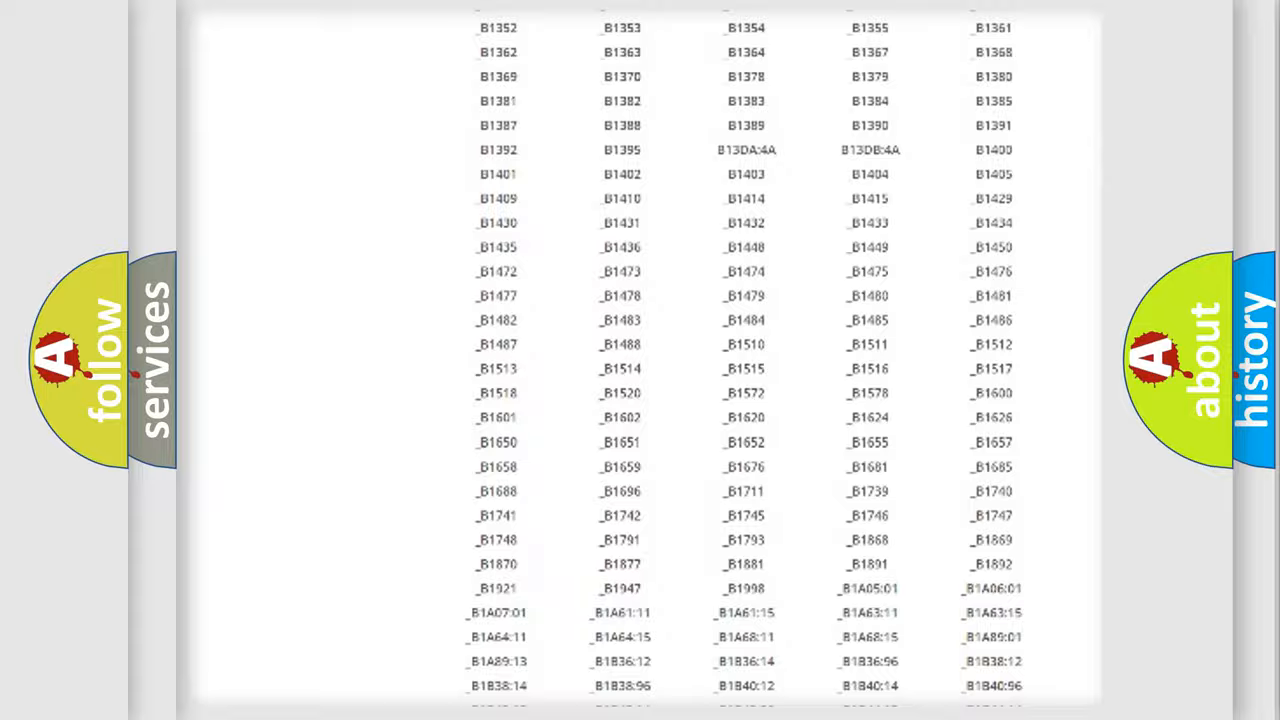